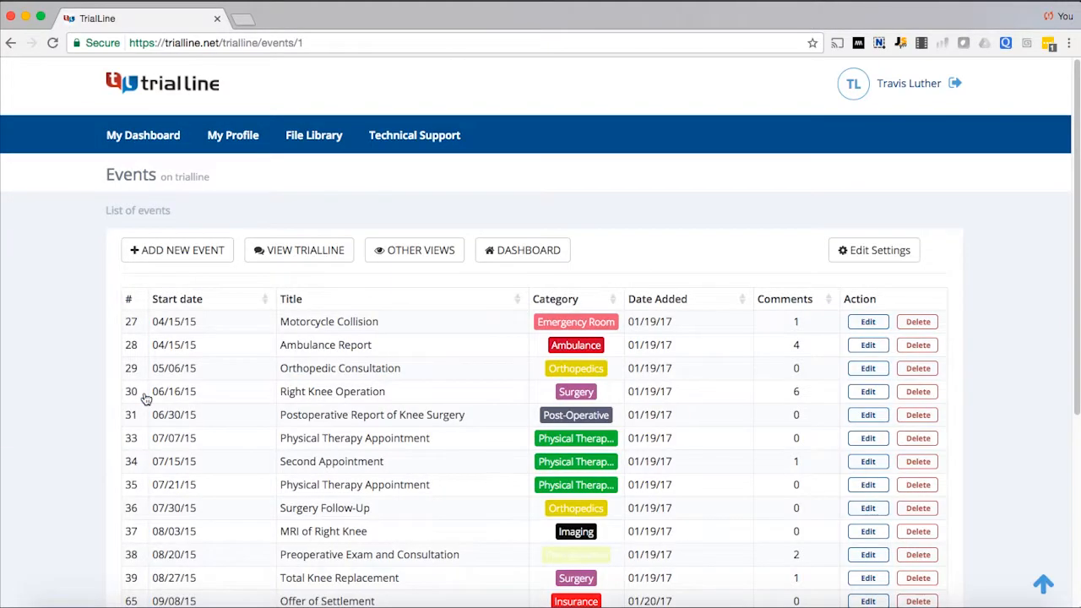
pyautogui.moveTo(339, 347)
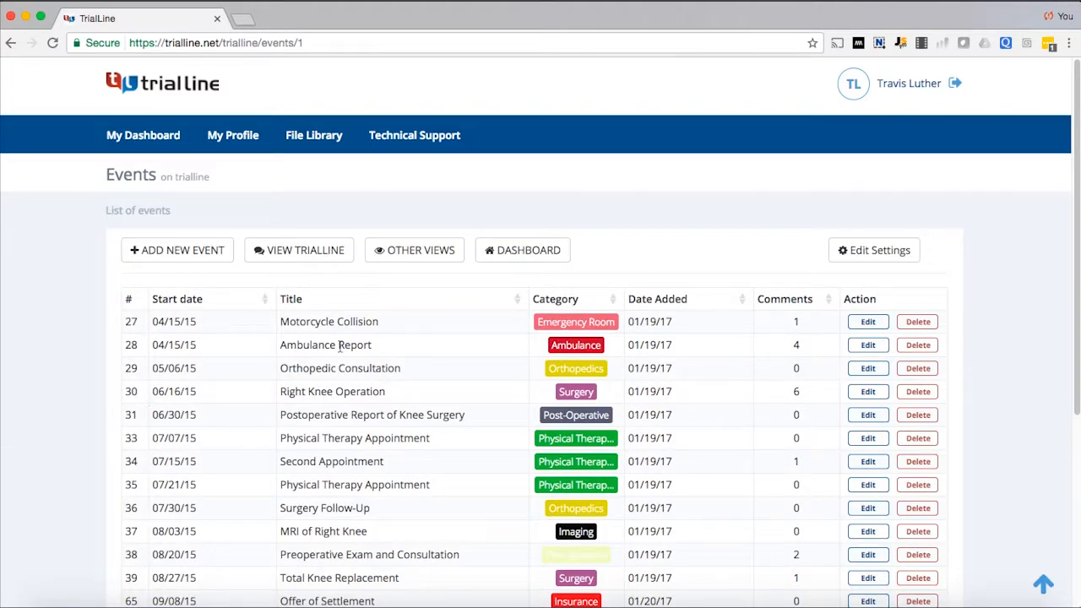
# Show the Ludwig v. Westland Insurance case on the visual timeline, centred on August 2015.
pyautogui.scroll(-3)
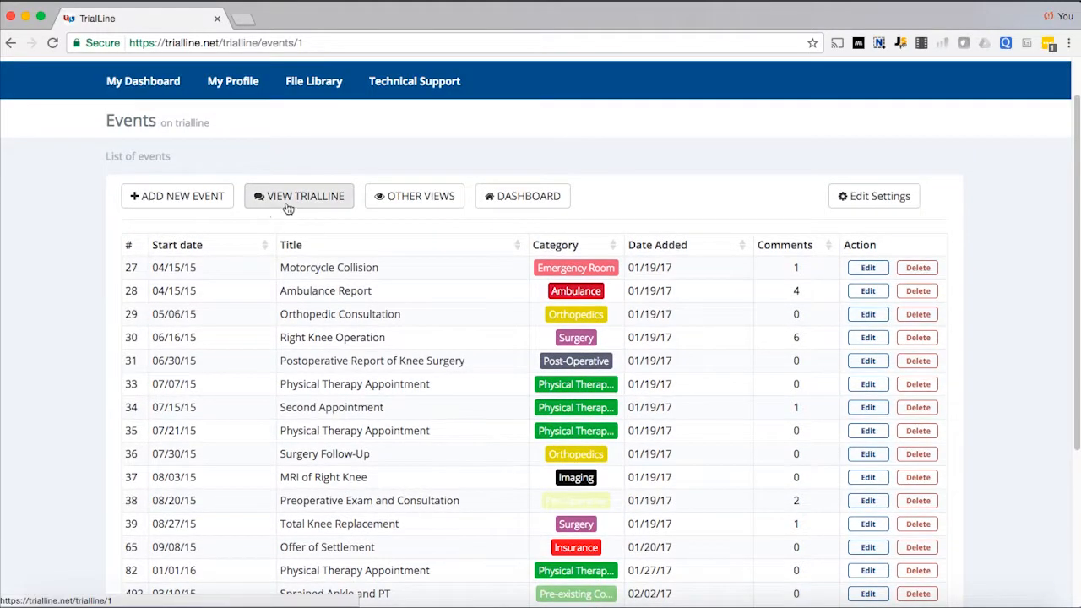
pyautogui.click(299, 196)
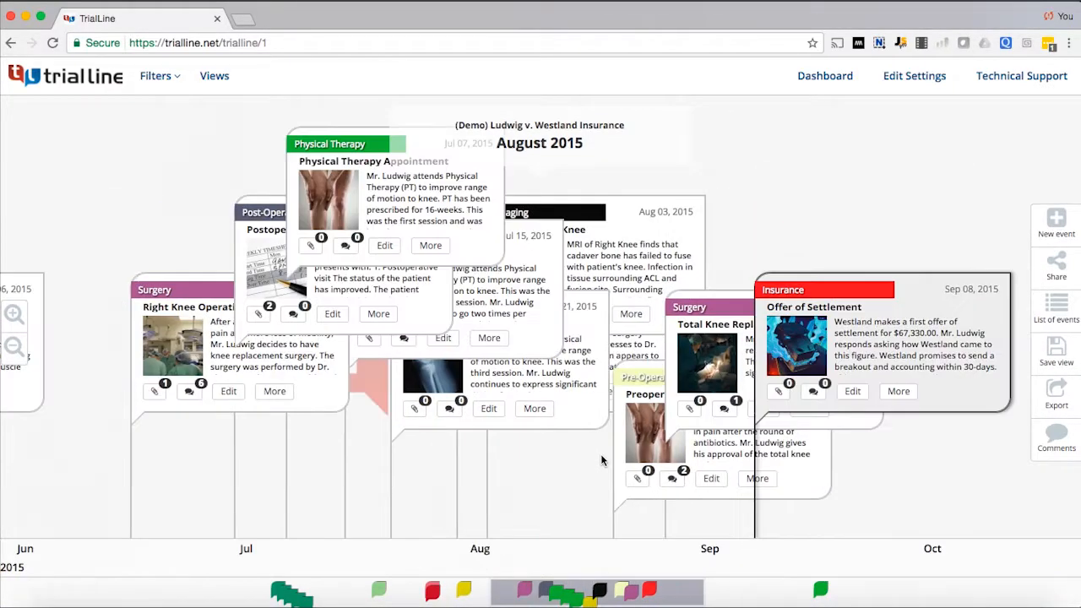
pyautogui.moveTo(74, 183)
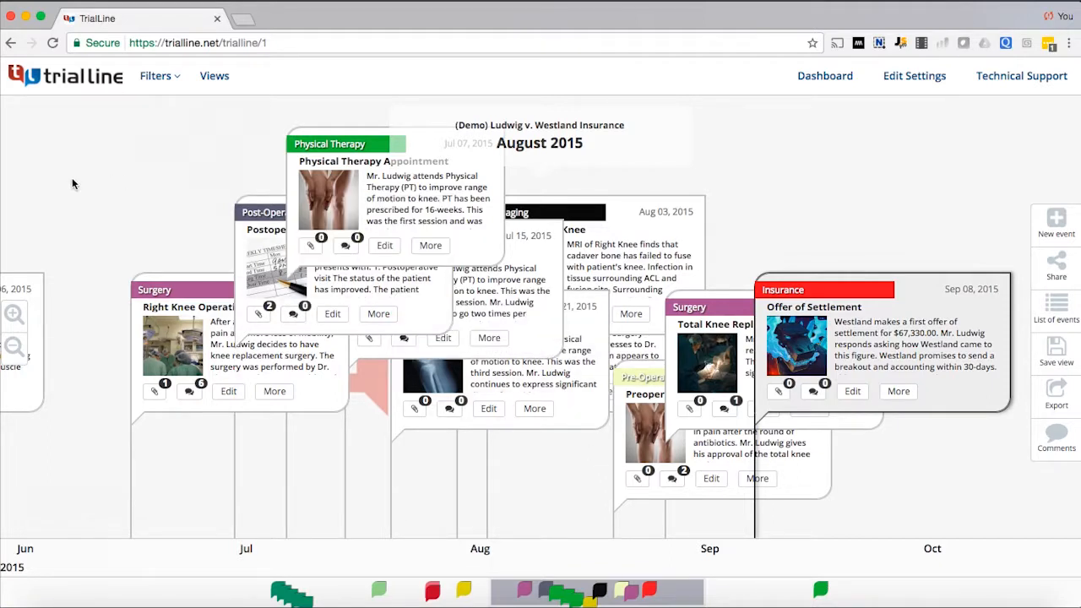
pyautogui.moveTo(22, 126)
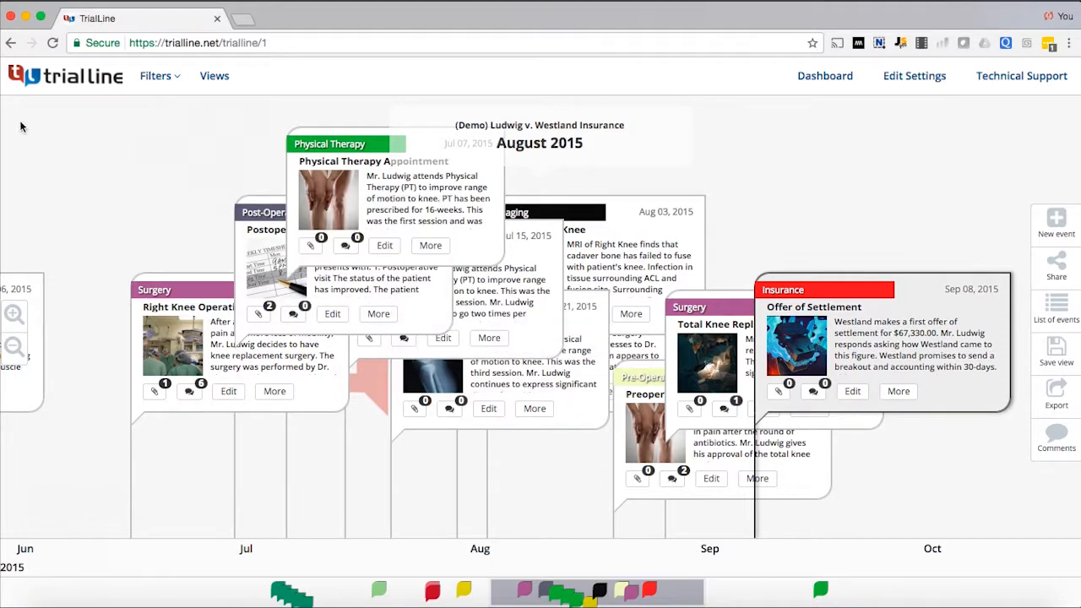
pyautogui.moveTo(314, 72)
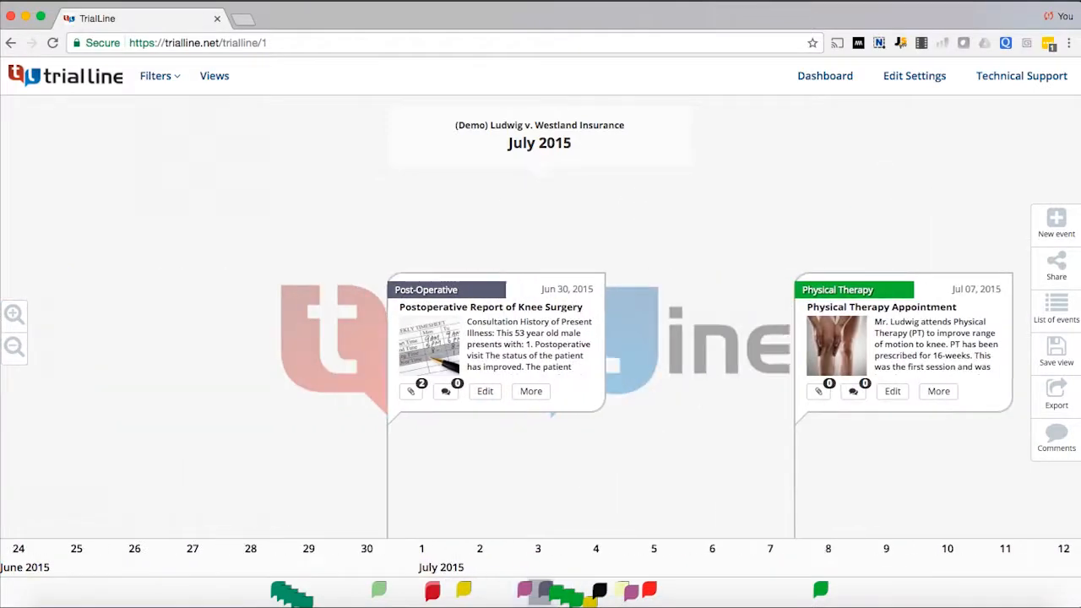
# Zoom out and pan right across June and July 2015.
pyautogui.click(14, 314)
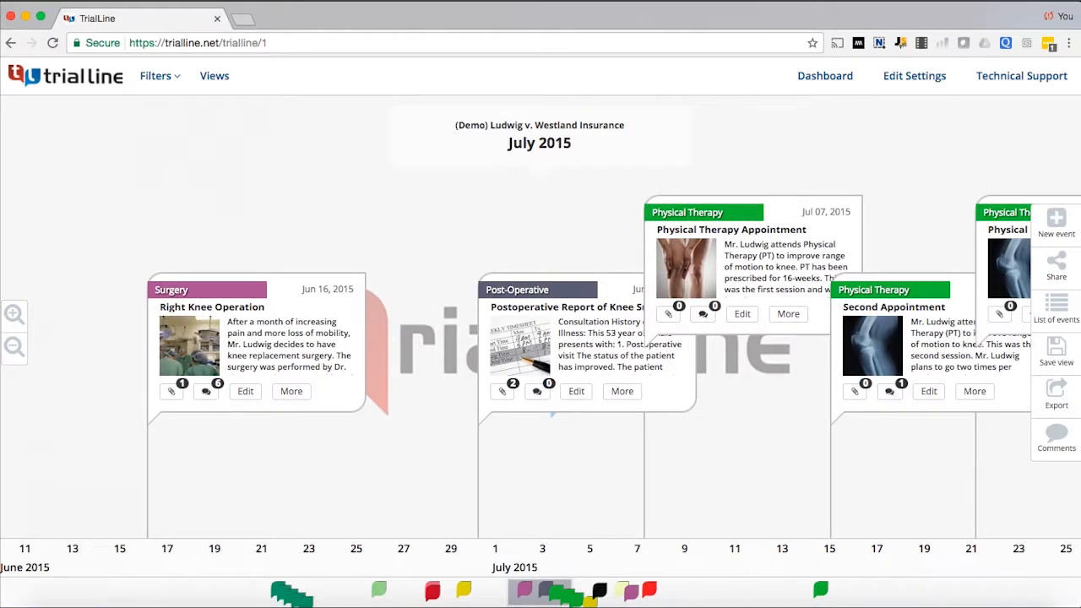
pyautogui.hscroll(3)
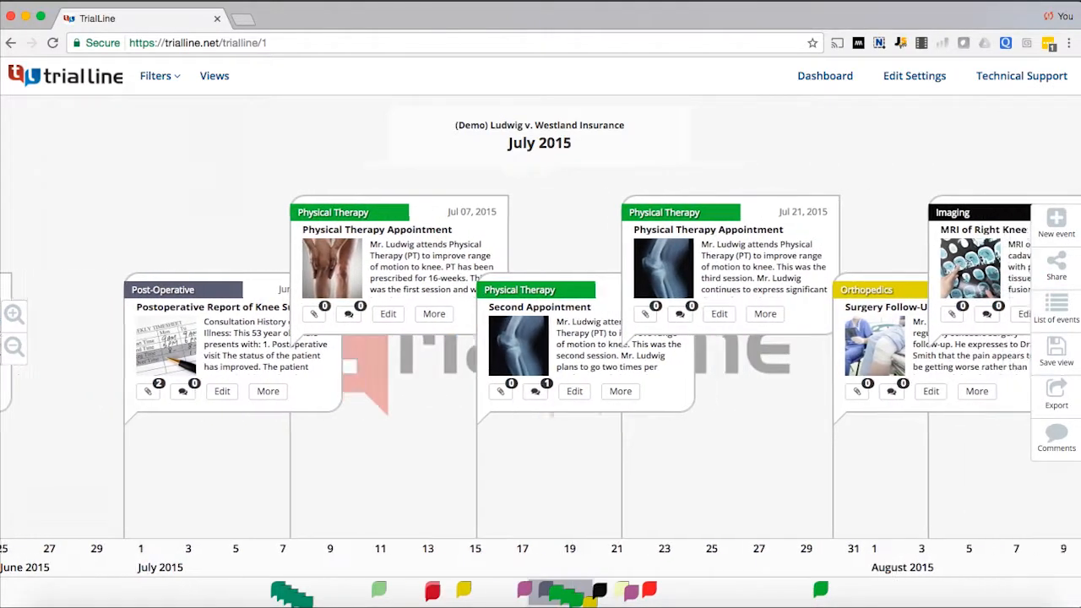
pyautogui.hscroll(3)
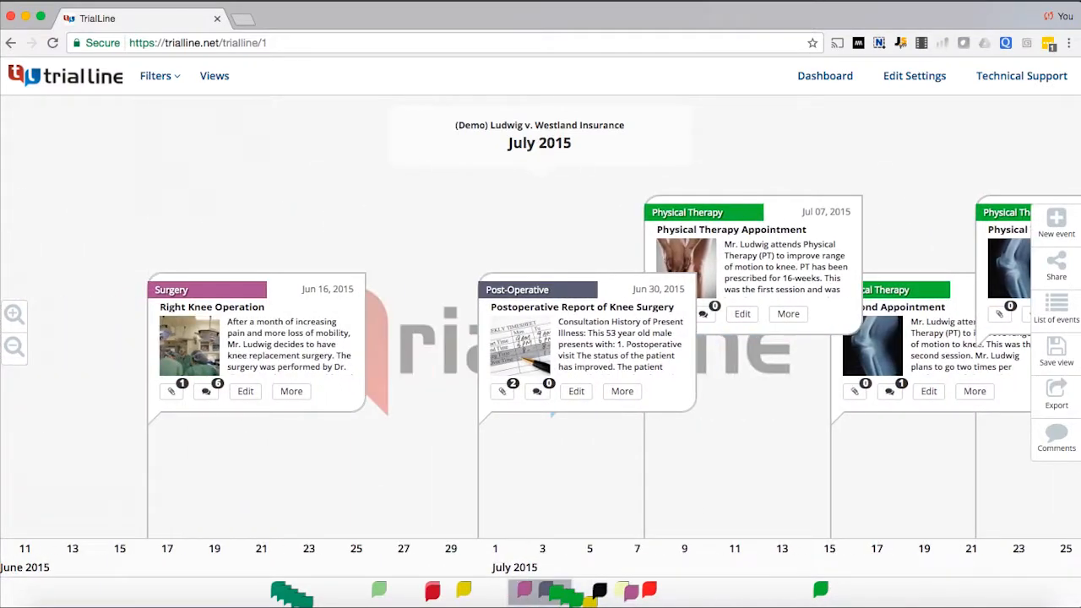
pyautogui.hscroll(3)
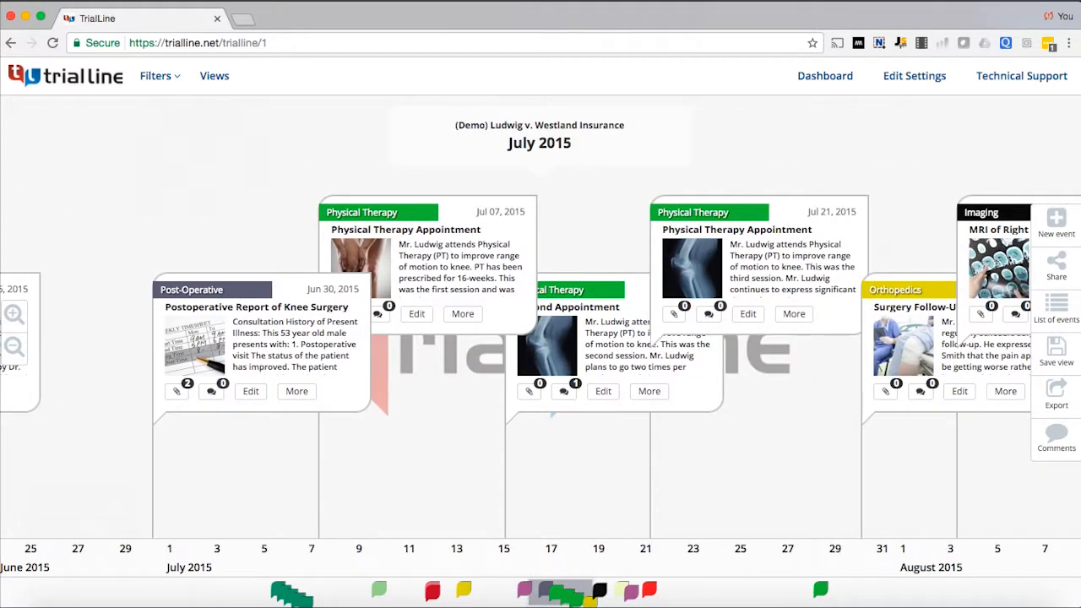
pyautogui.hscroll(3)
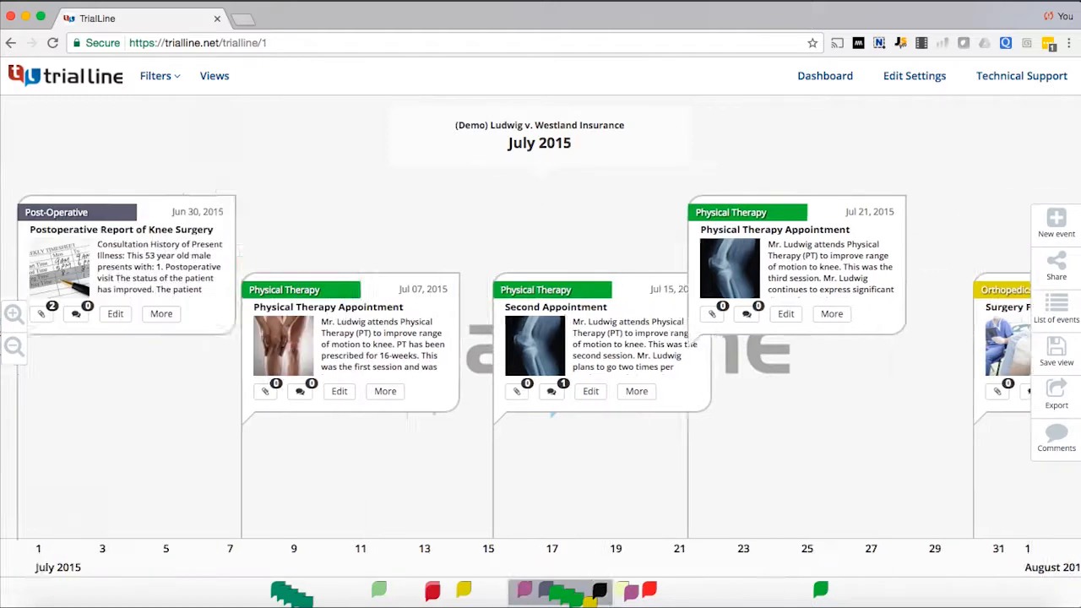
# Return to May 2015, showing the Motorcycle Collision and Orthopedic Consultation cards.
pyautogui.click(14, 313)
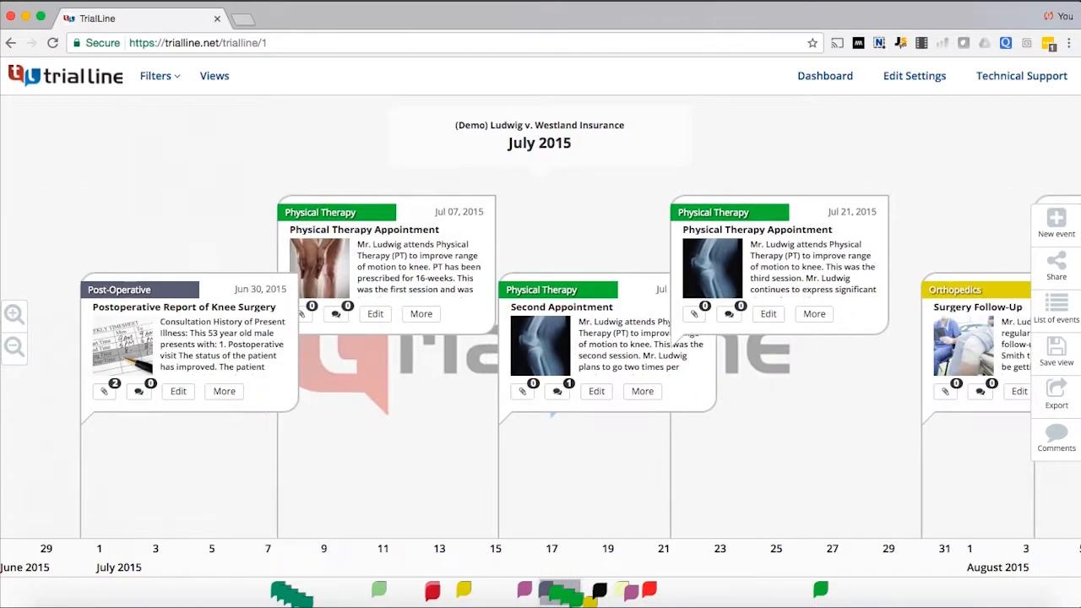
pyautogui.hscroll(-3)
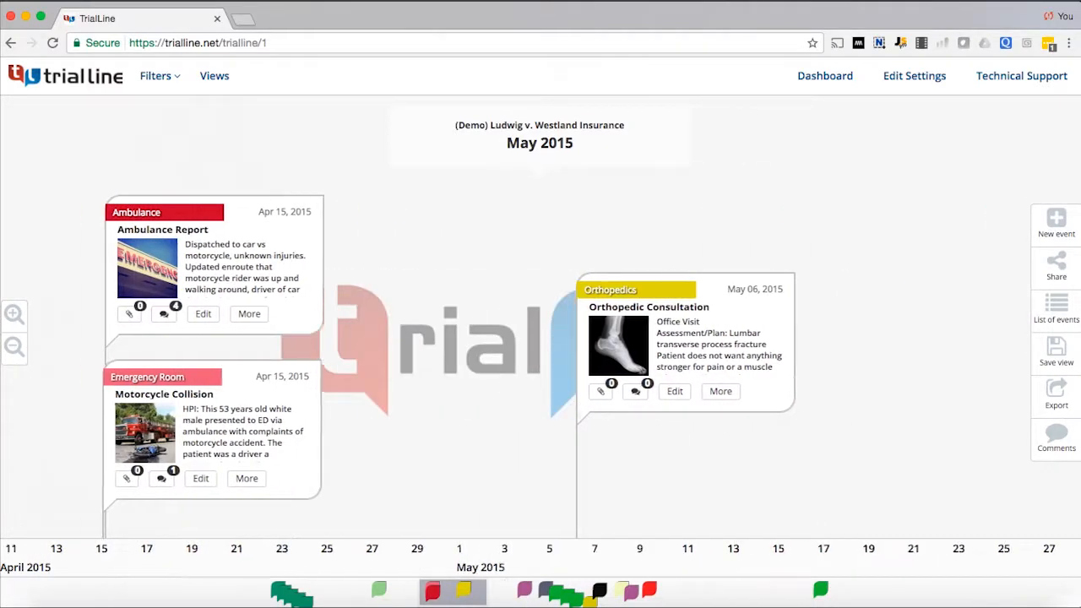
pyautogui.click(15, 347)
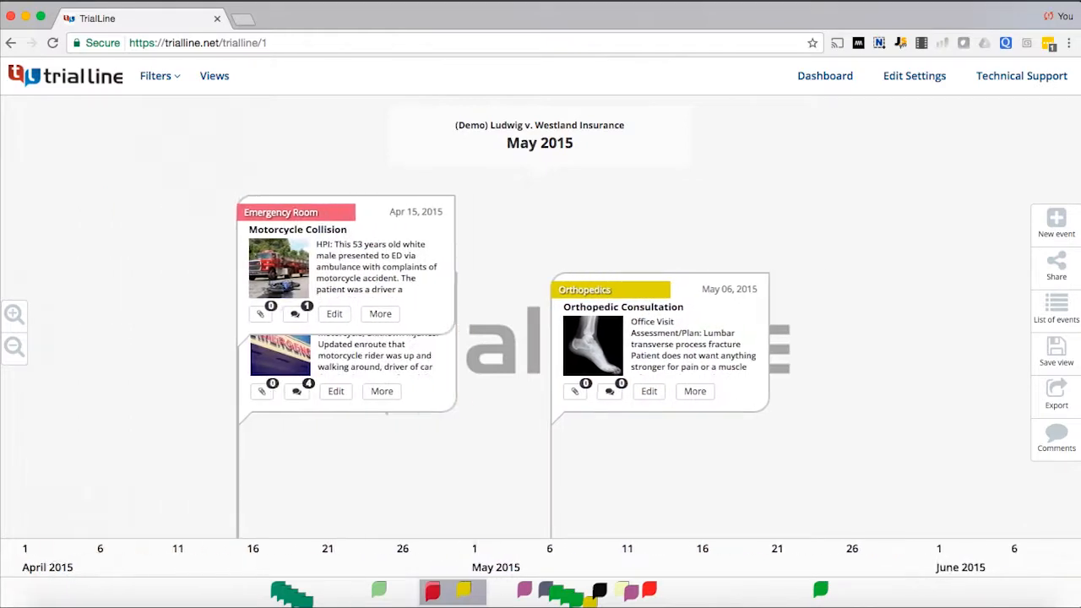
# Adjust zoom and move to January 2016, showing the Jan 1 Physical Therapy Appointment.
pyautogui.hscroll(3)
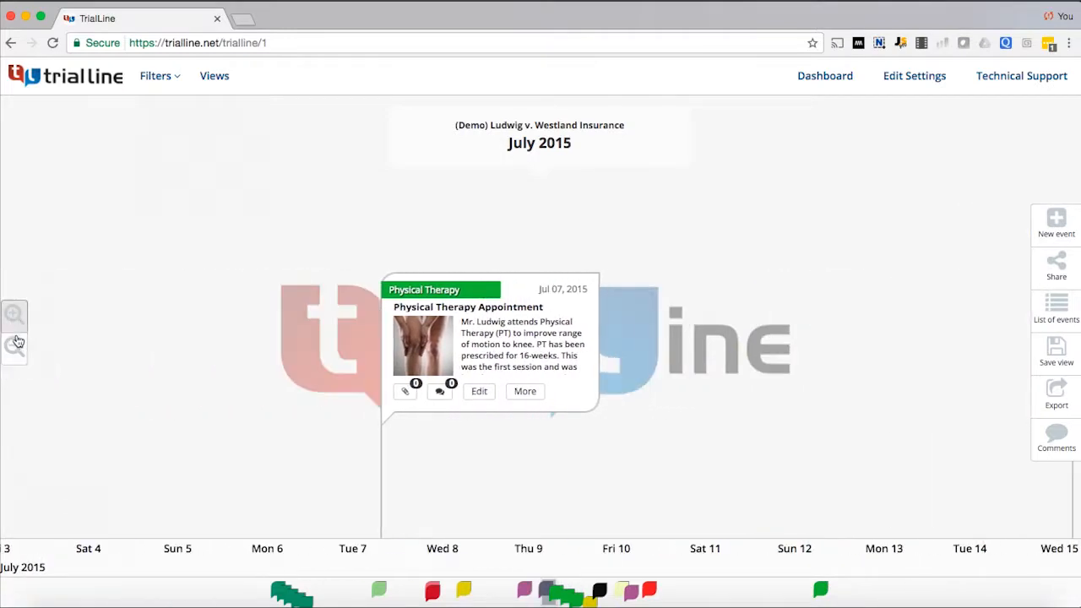
pyautogui.click(14, 351)
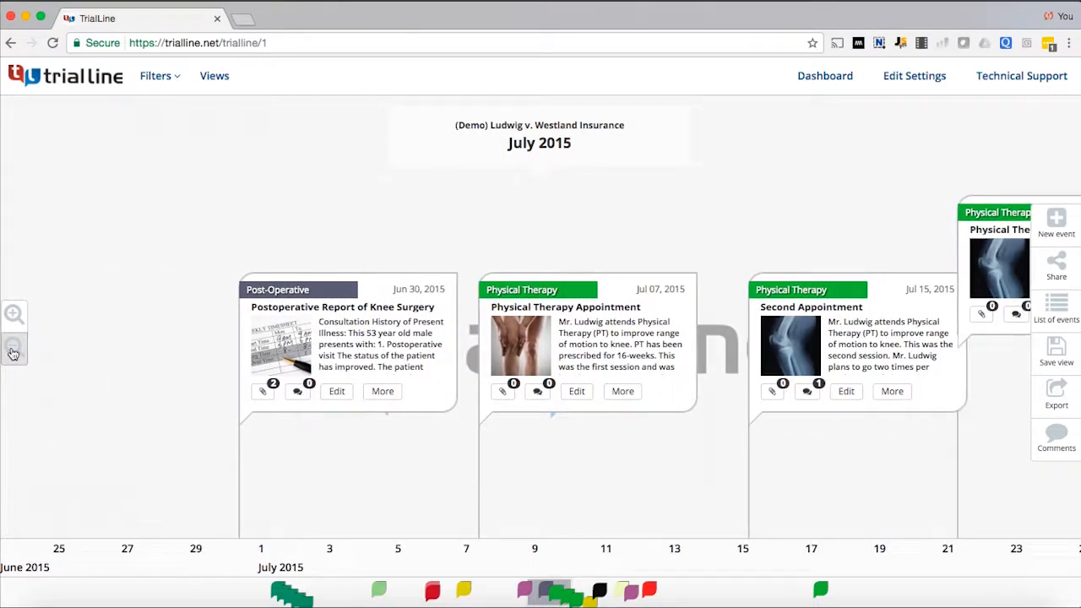
pyautogui.click(14, 349)
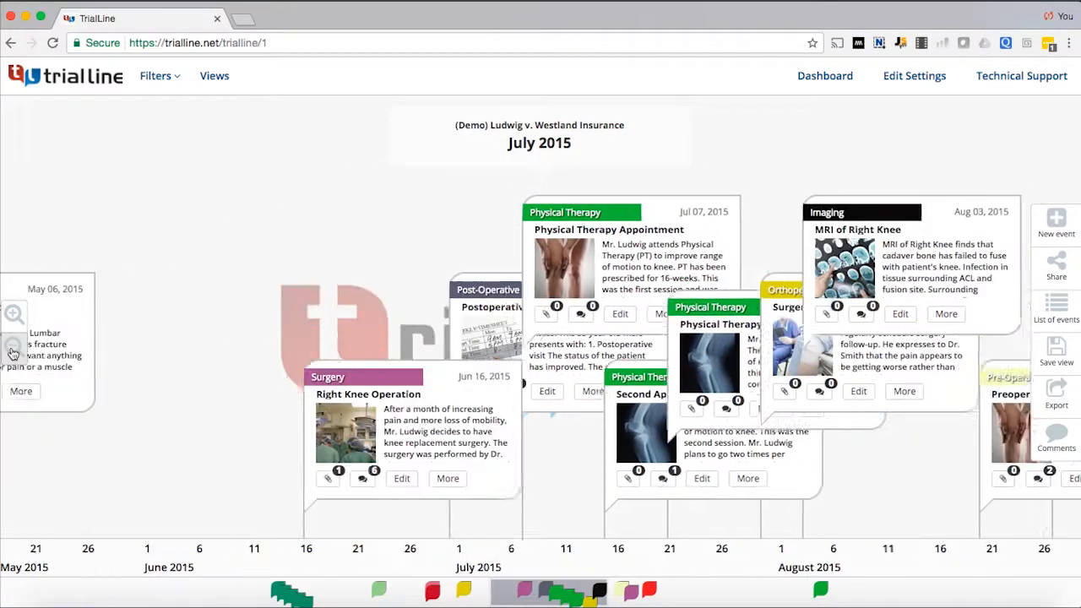
pyautogui.click(13, 351)
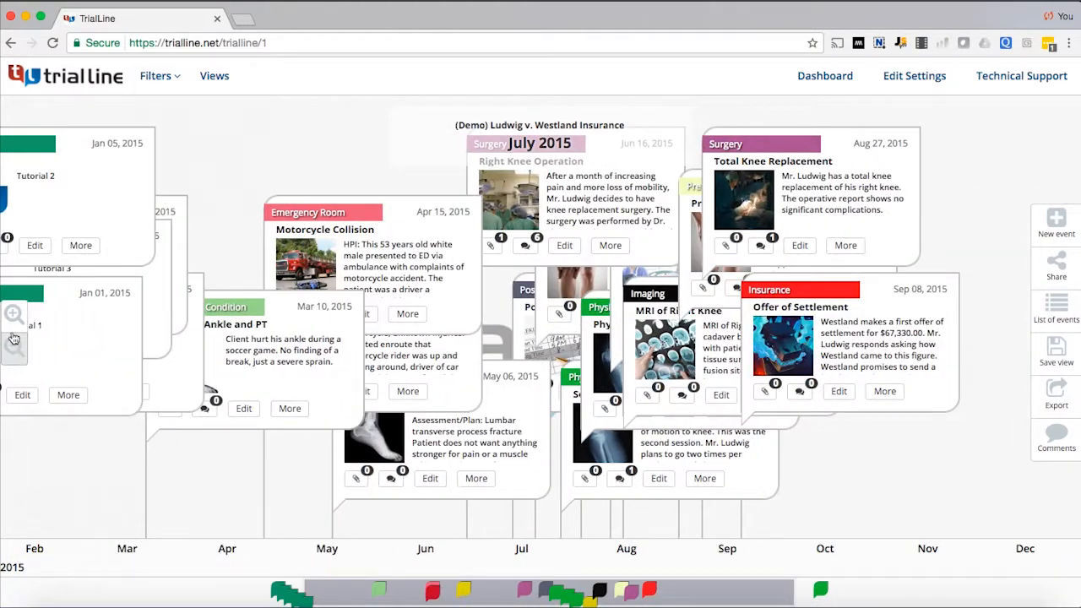
pyautogui.click(12, 313)
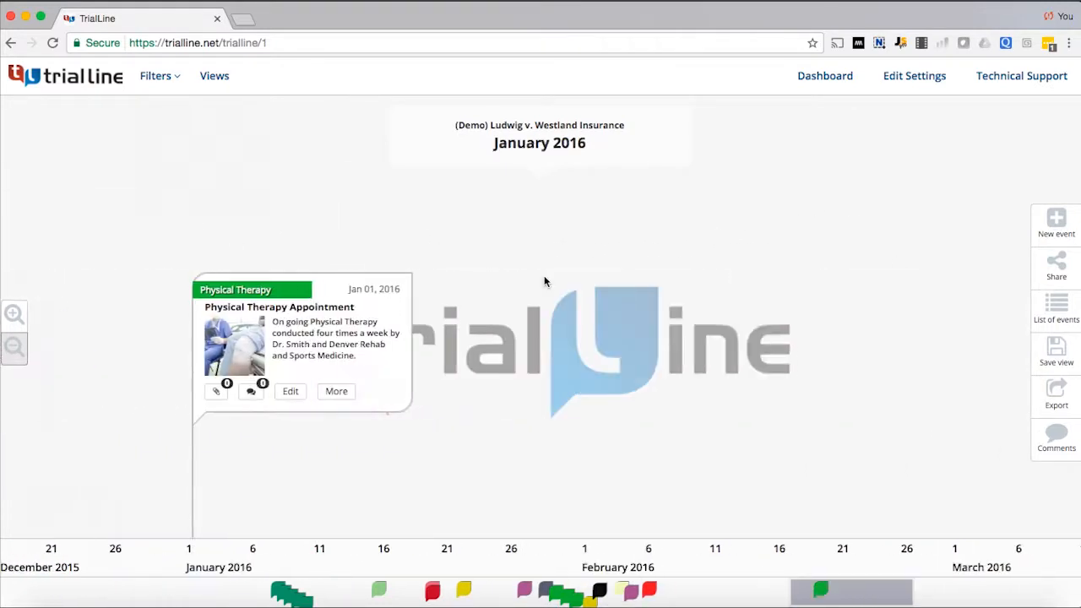
# Pan to October 2015, showing the Total Knee Replacement and September settlement offer.
pyautogui.hscroll(3)
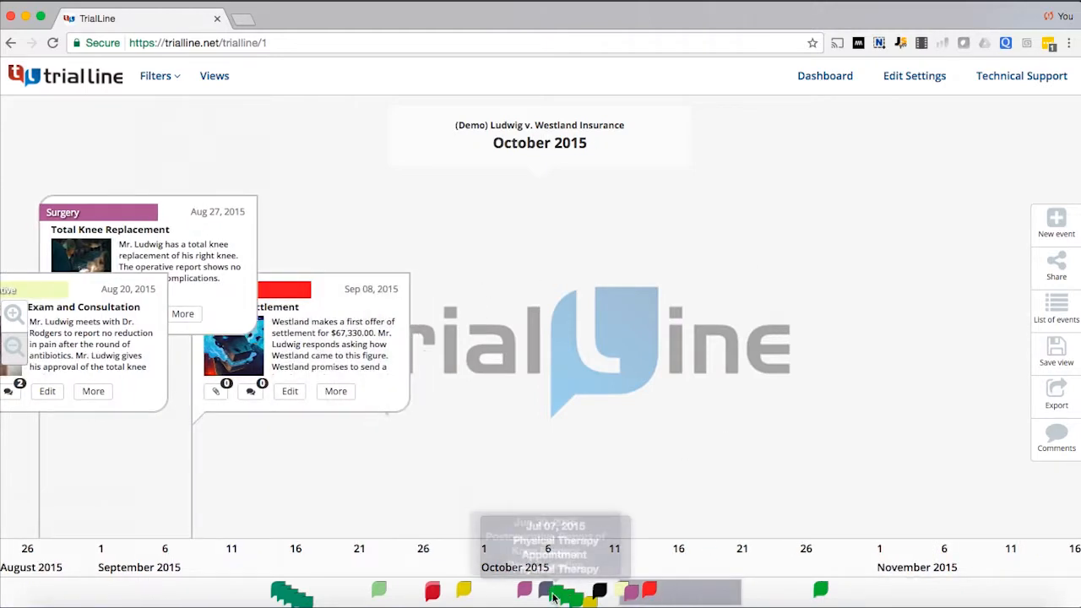
pyautogui.moveTo(865, 591)
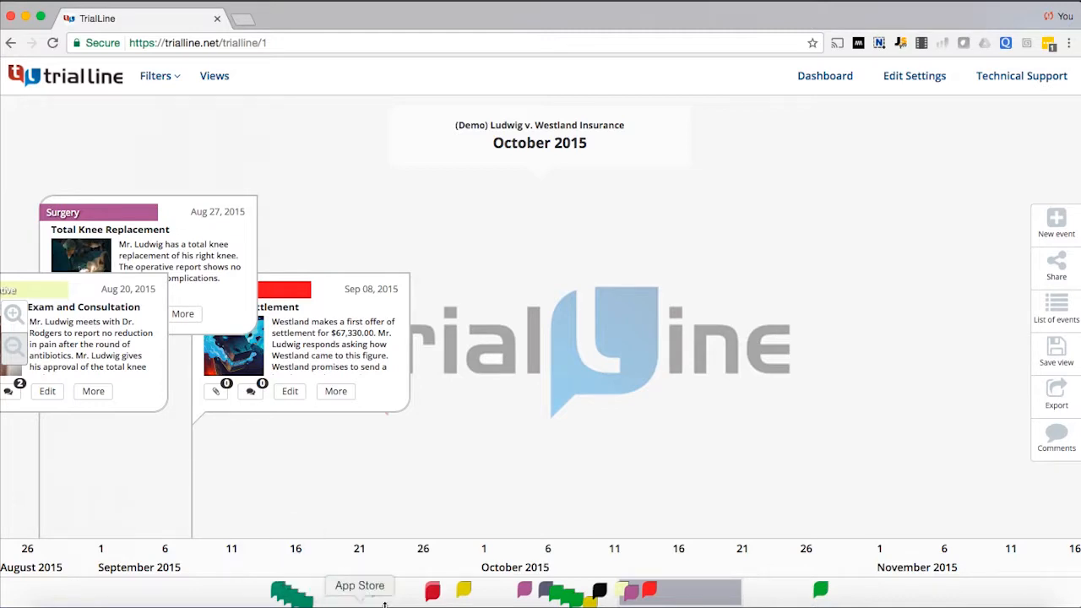
pyautogui.moveTo(553, 591)
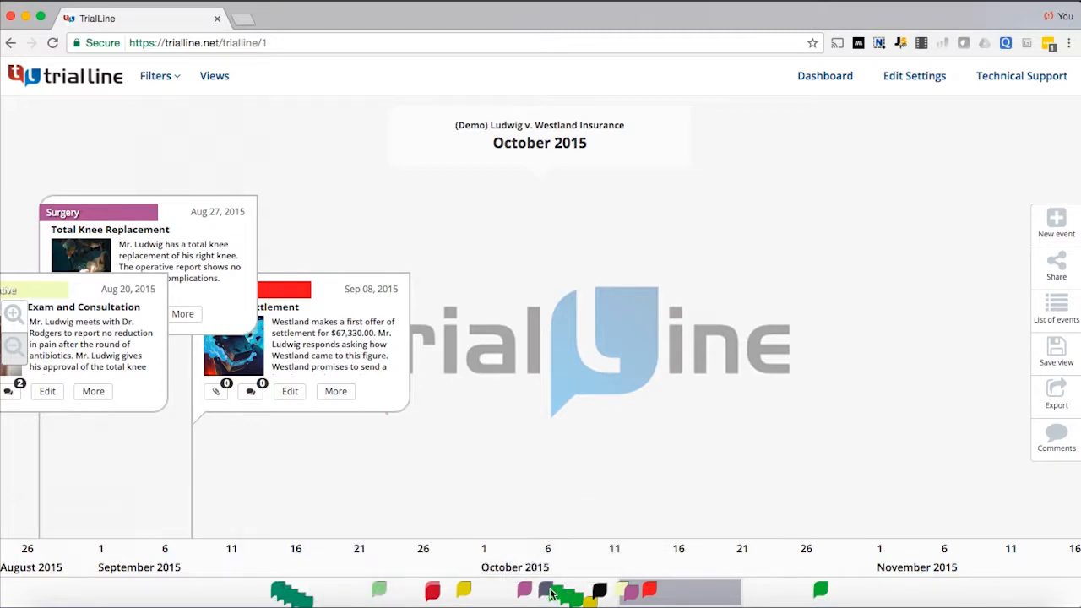
pyautogui.moveTo(523, 590)
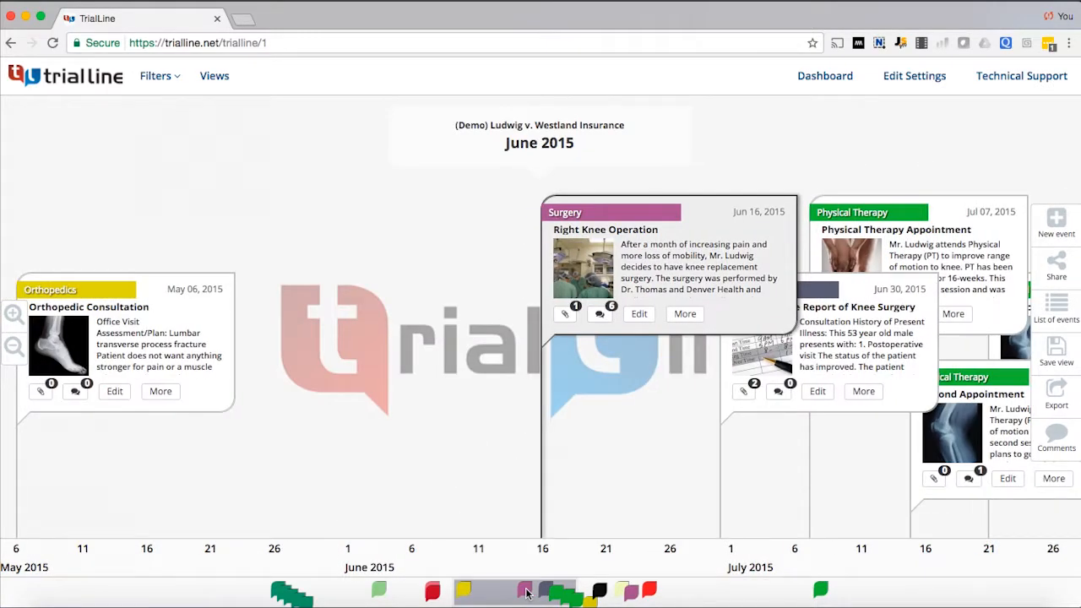
pyautogui.moveTo(820, 589)
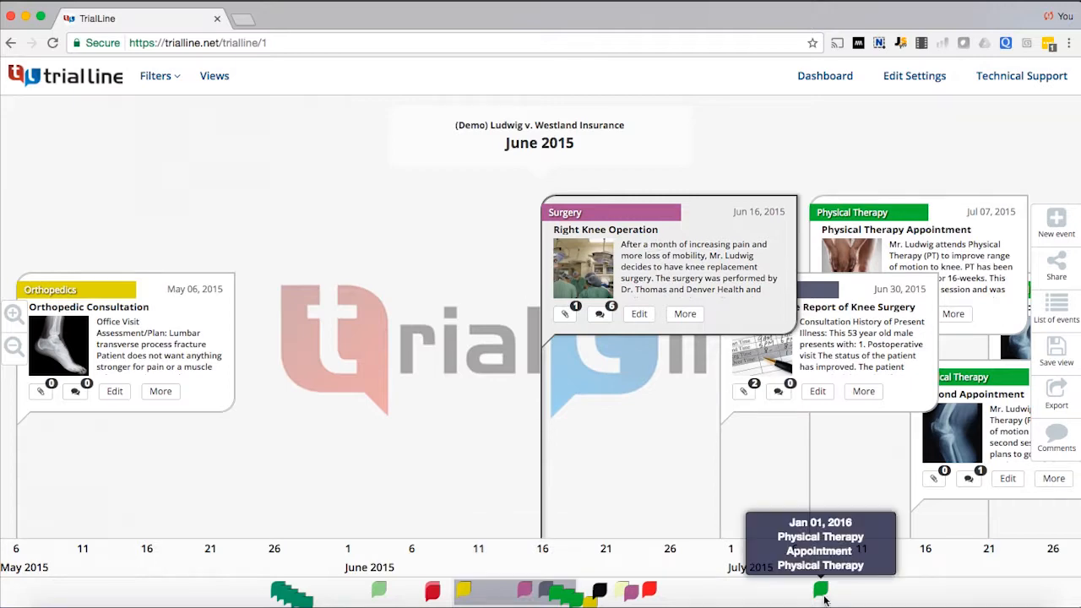
# Jump via the navigator strip to the January 1, 2016 Physical Therapy Appointment.
pyautogui.click(819, 589)
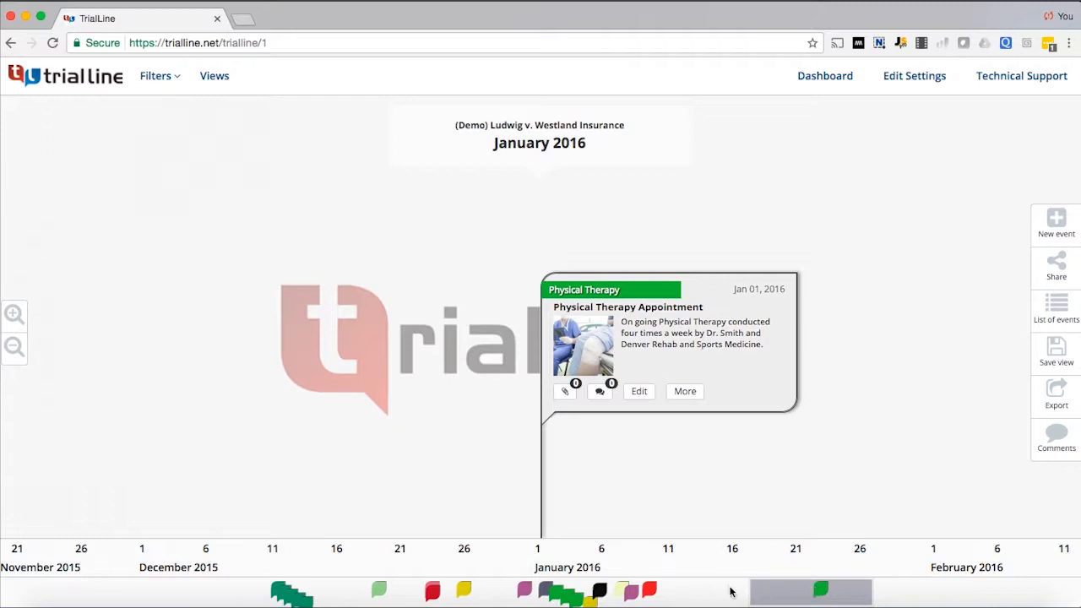
pyautogui.moveTo(645, 589)
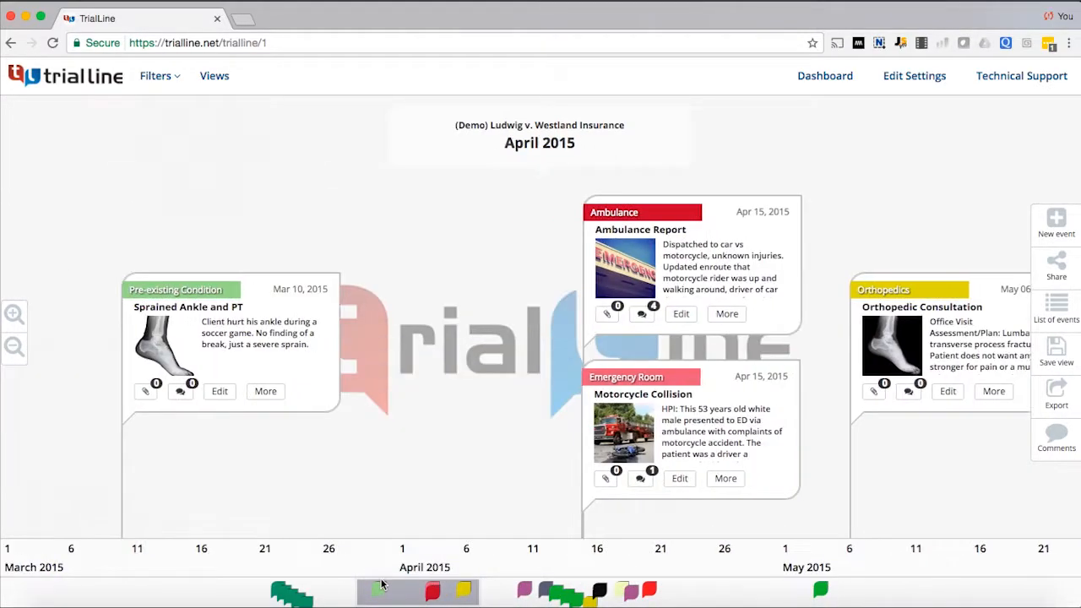
pyautogui.moveTo(494, 587)
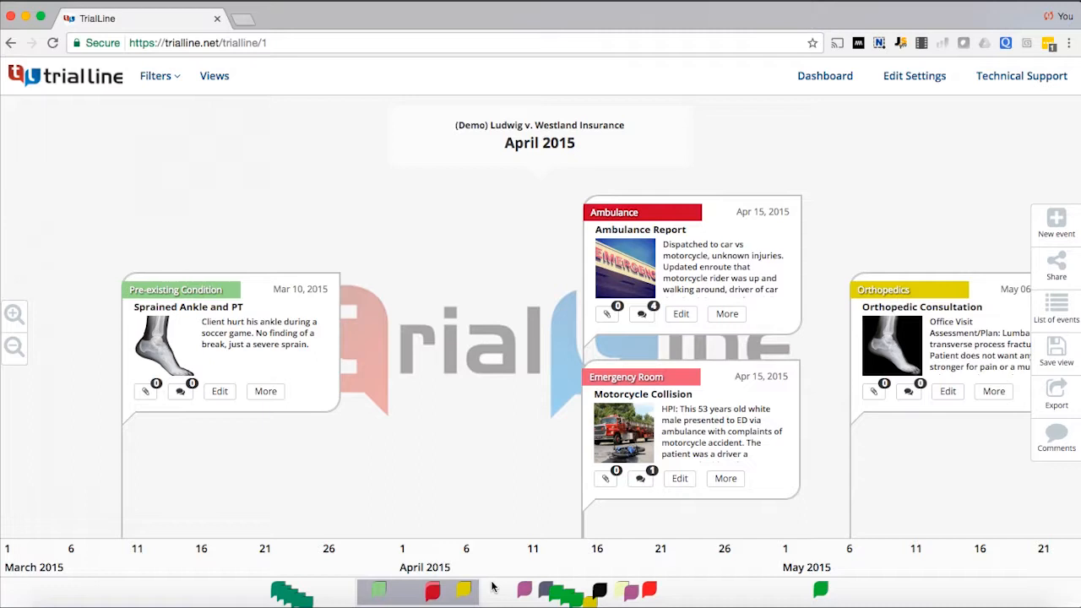
pyautogui.moveTo(574, 599)
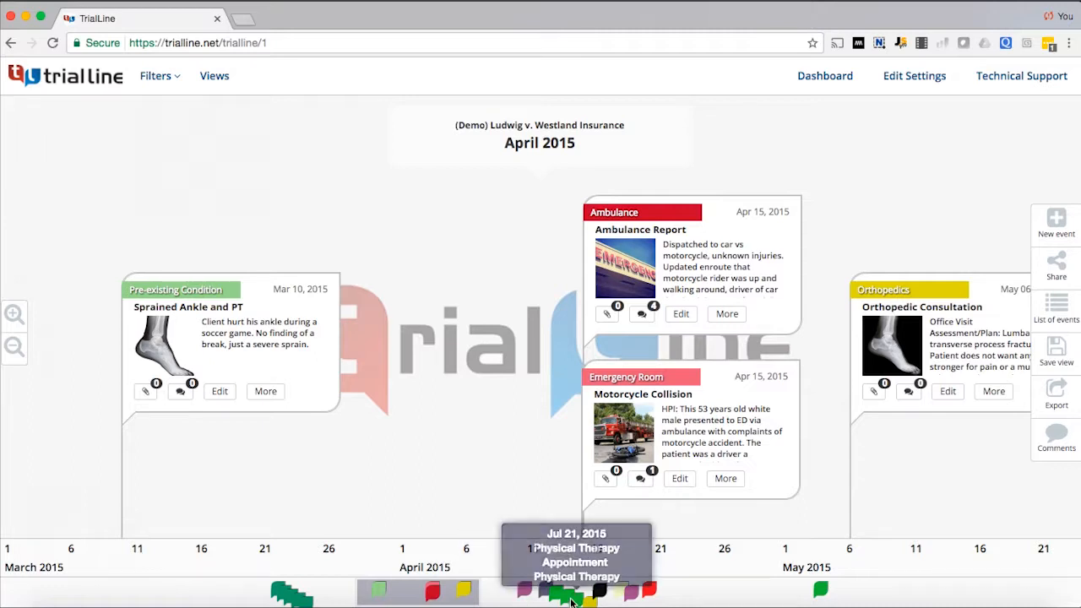
pyautogui.moveTo(545, 596)
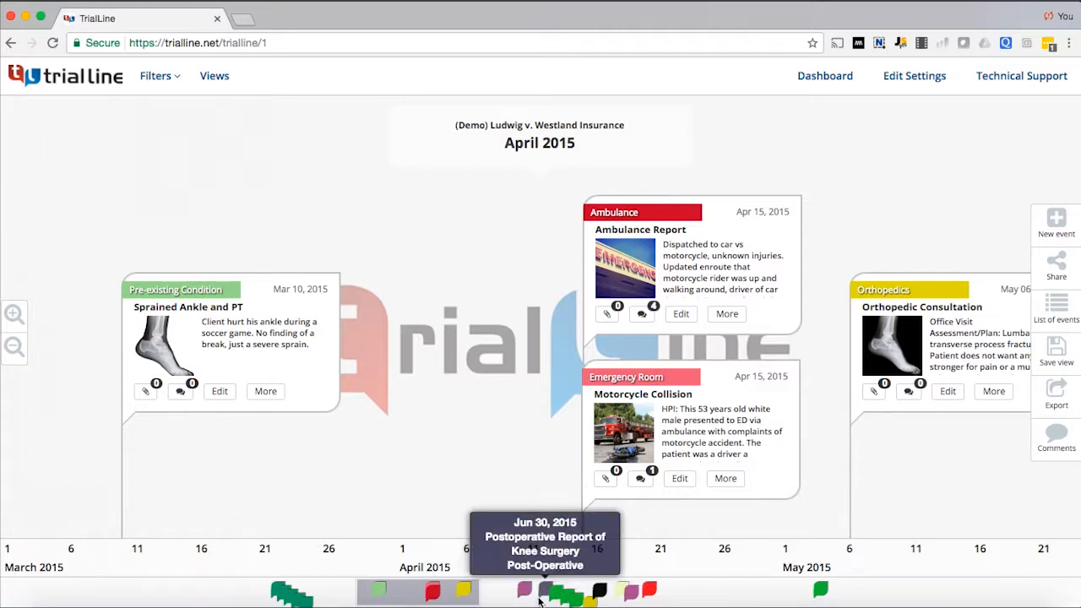
pyautogui.moveTo(553, 595)
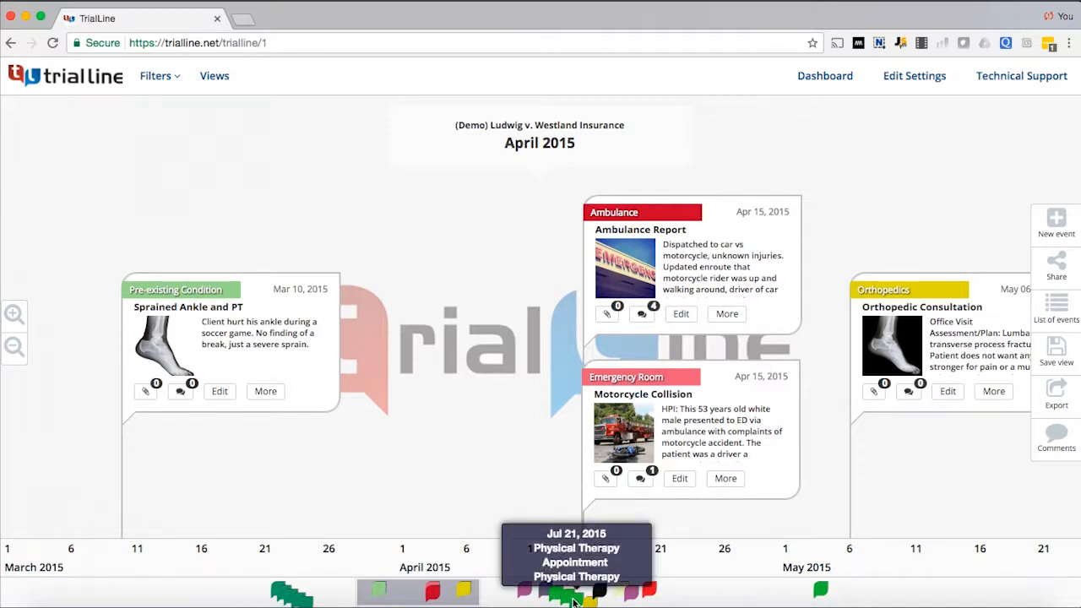
pyautogui.moveTo(599, 590)
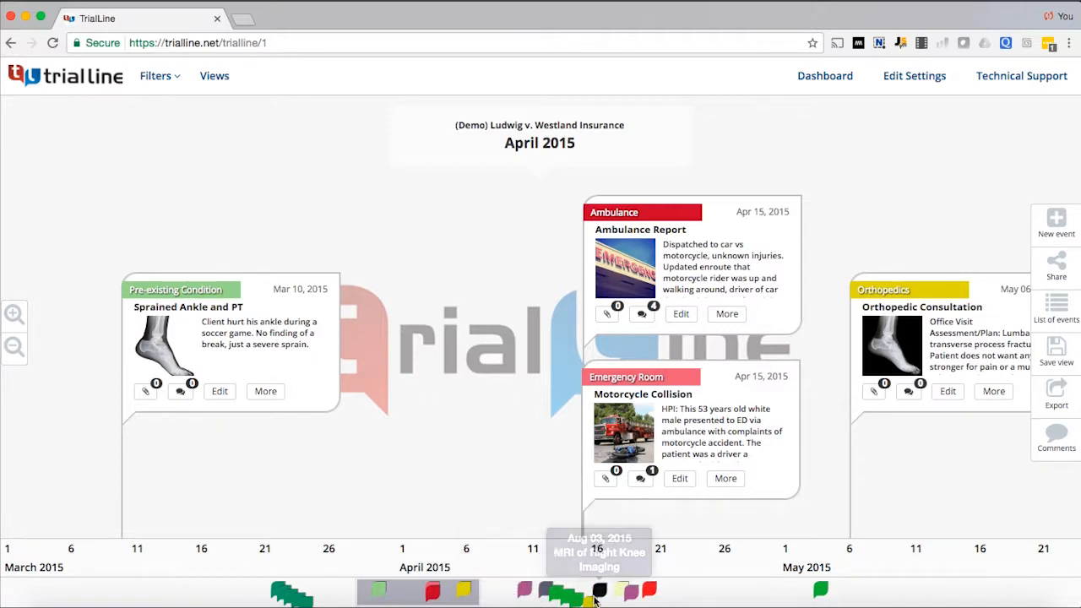
pyautogui.moveTo(562, 595)
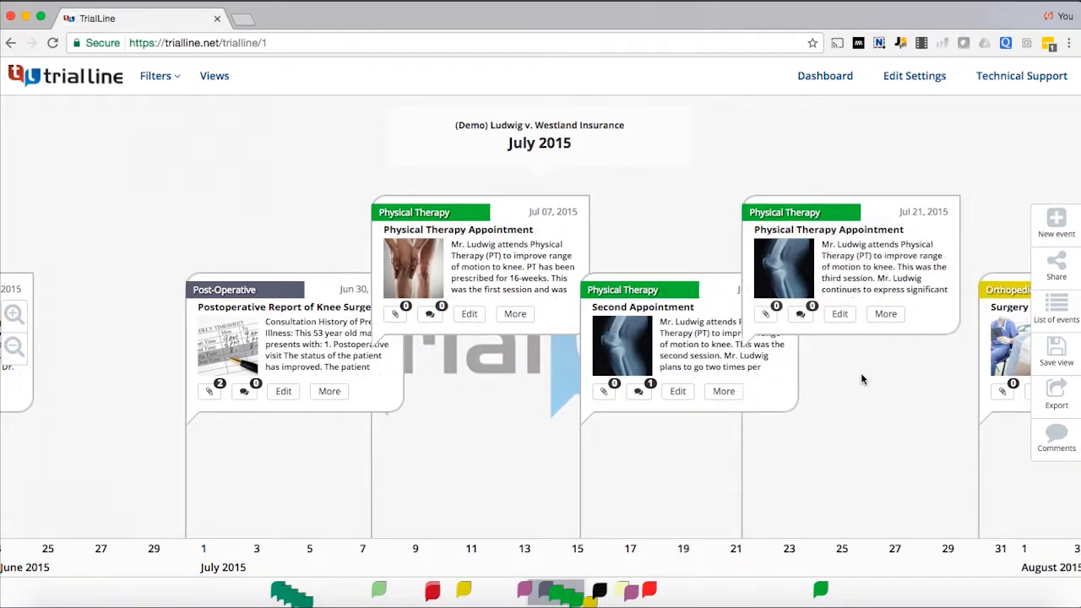
pyautogui.moveTo(473, 460)
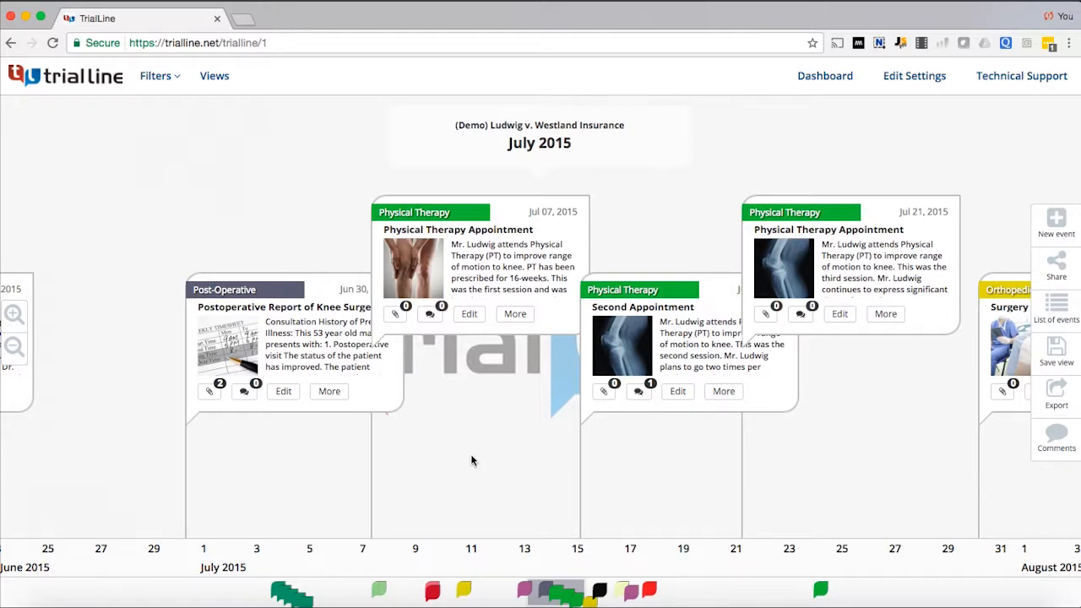
pyautogui.moveTo(275, 490)
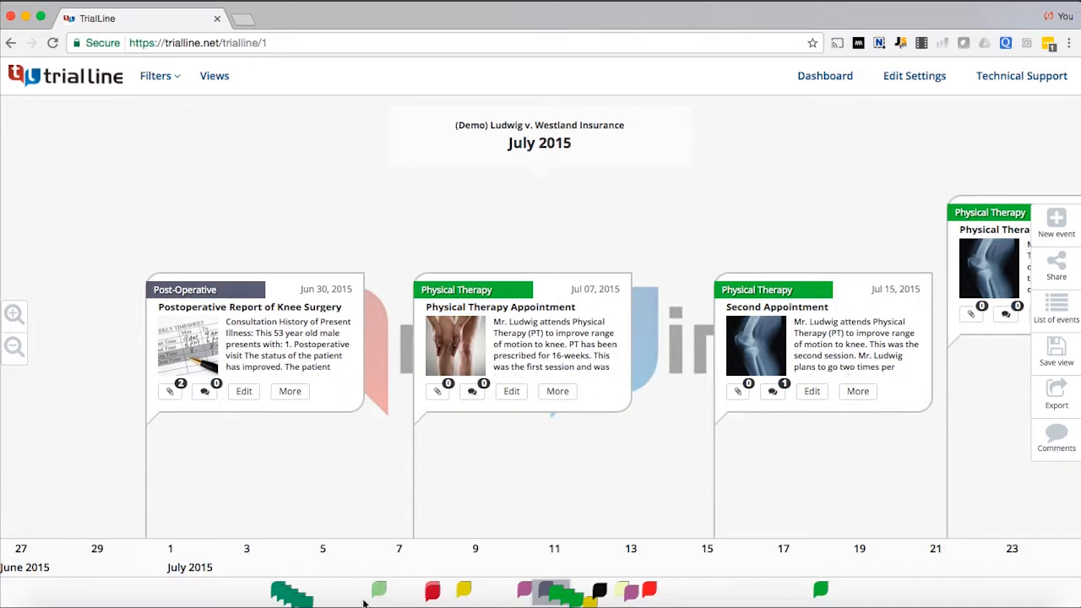
pyautogui.moveTo(557, 591)
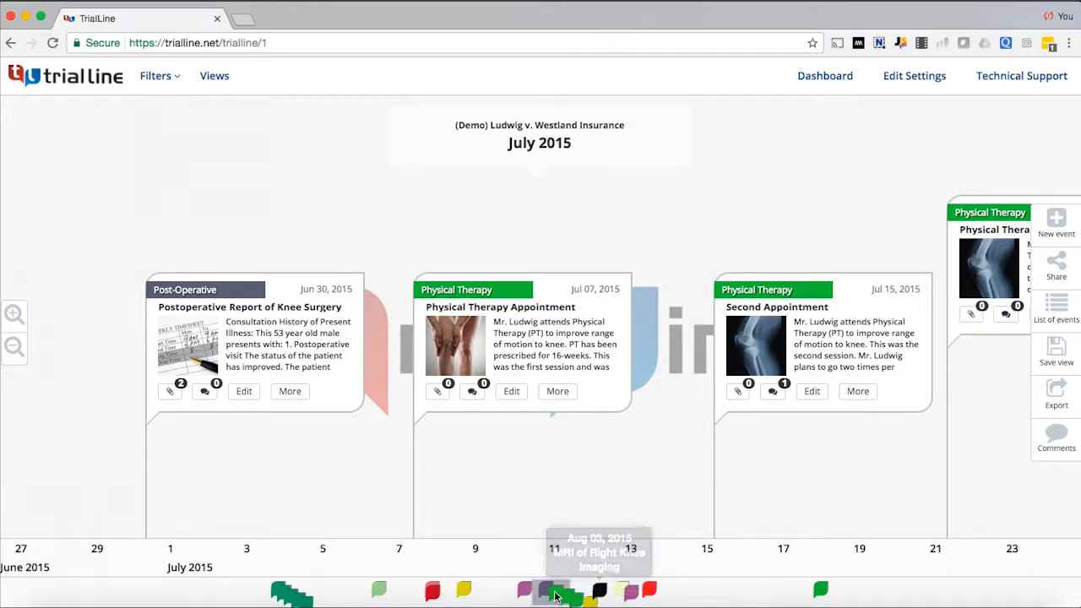